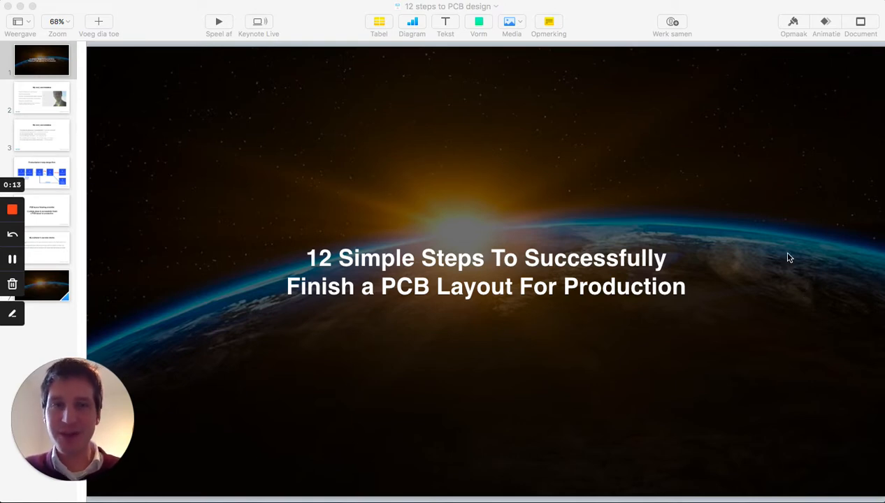
# Step: Show the second slide, 'My story and mistakes', from the slide navigator
pyautogui.click(41, 97)
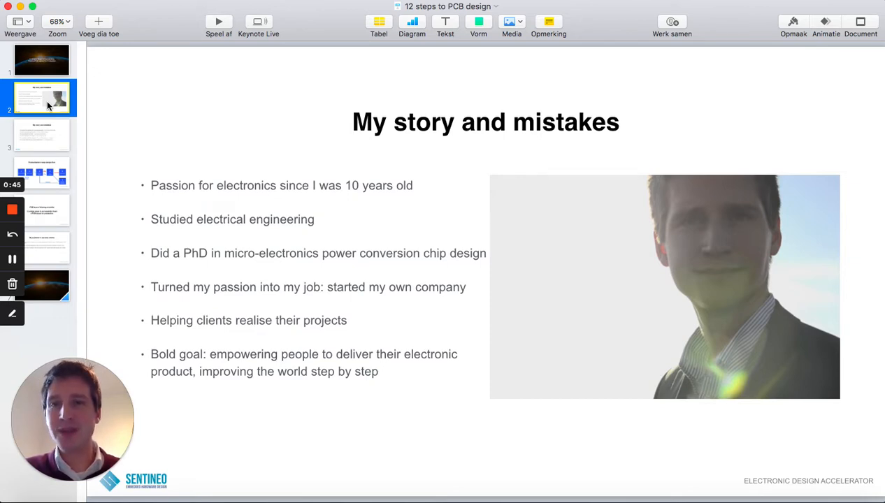
pyautogui.click(41, 135)
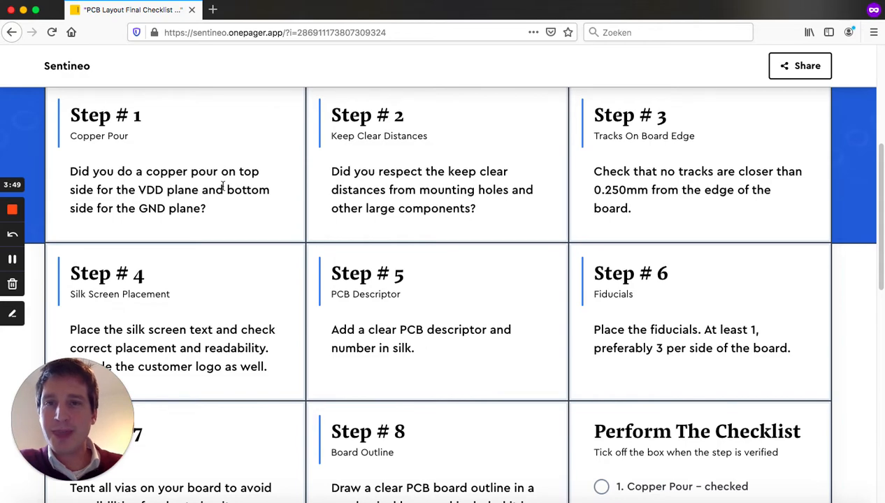
pyautogui.moveTo(528, 377)
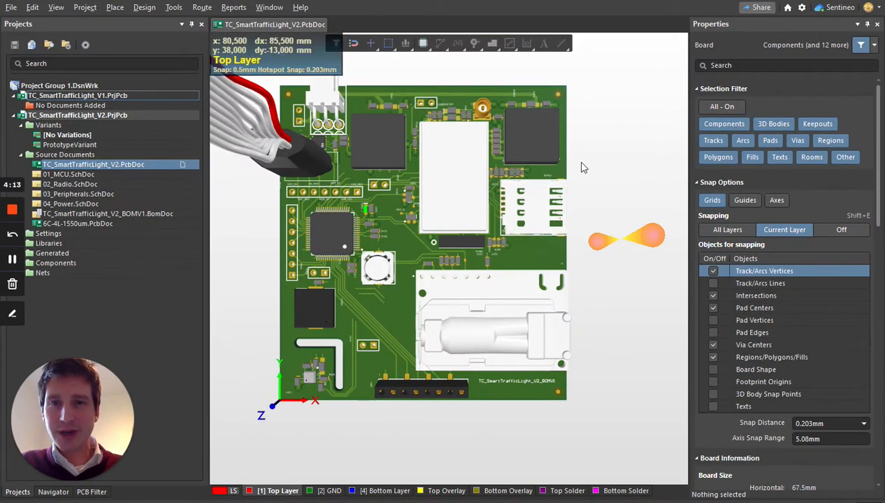
pyautogui.moveTo(603, 366)
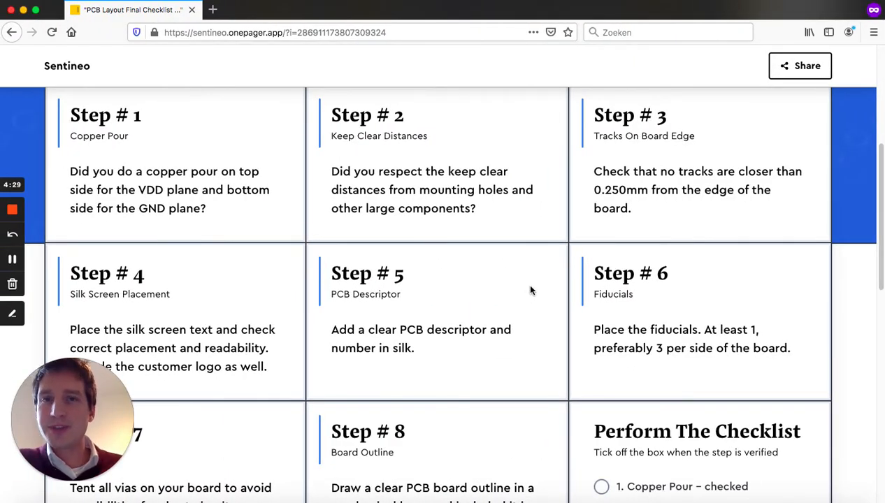
pyautogui.moveTo(534, 290)
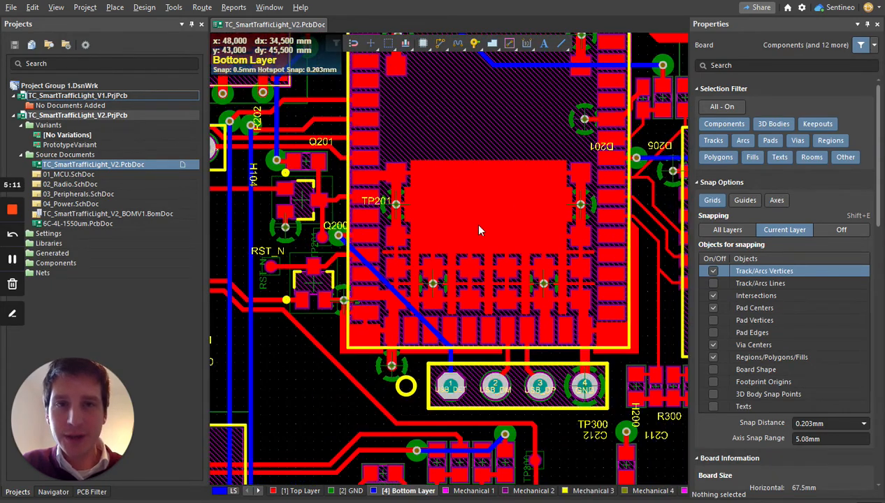
pyautogui.moveTo(470, 235)
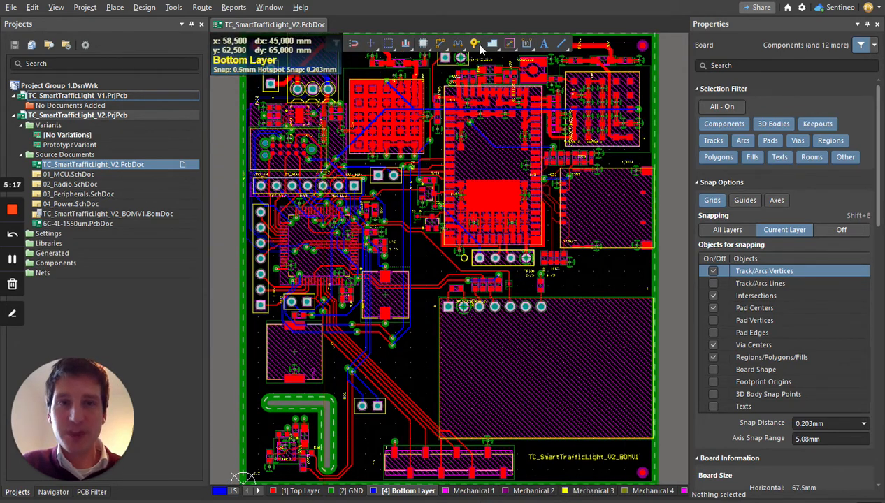
pyautogui.moveTo(408, 257)
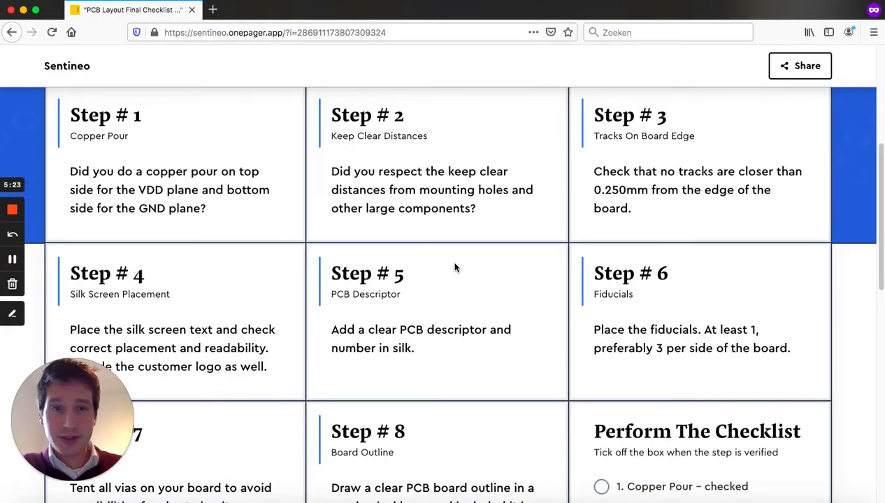
pyautogui.scroll(-3)
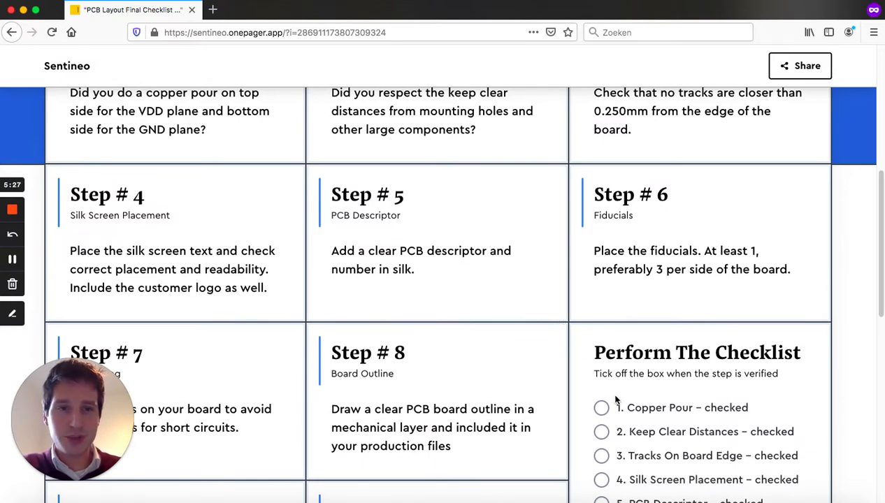
pyautogui.click(600, 407)
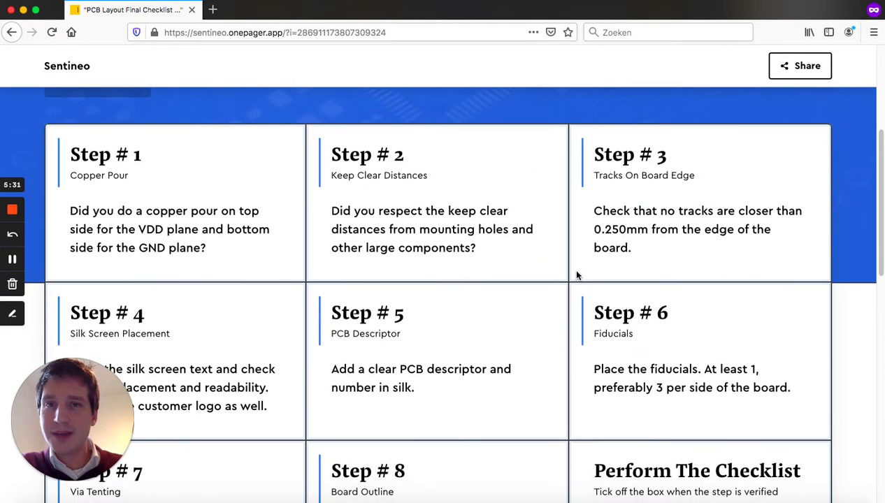
pyautogui.scroll(-3)
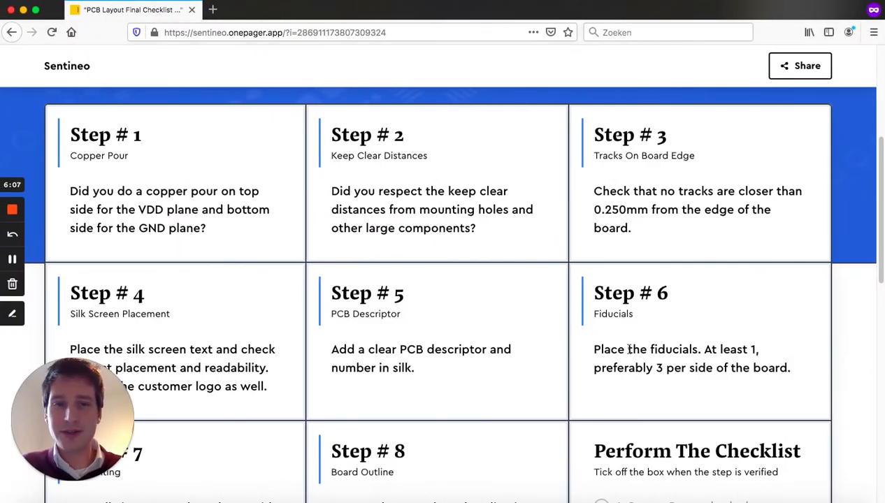
pyautogui.scroll(-3)
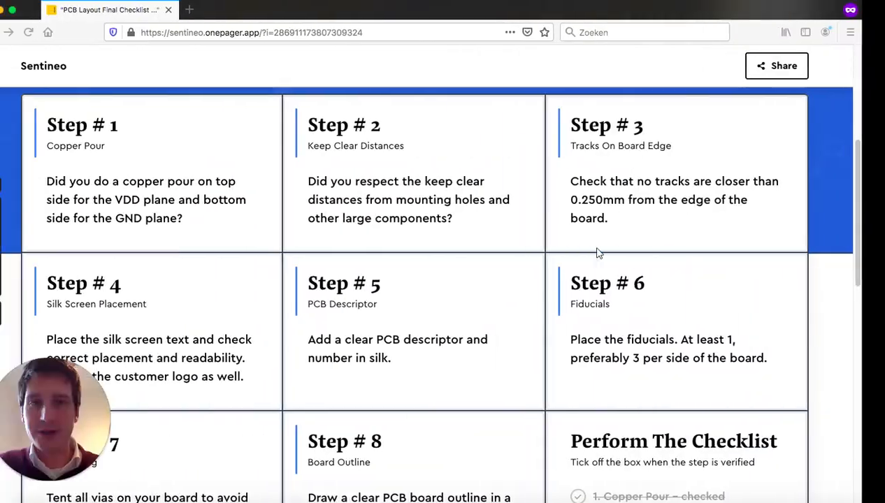
pyautogui.scroll(-3)
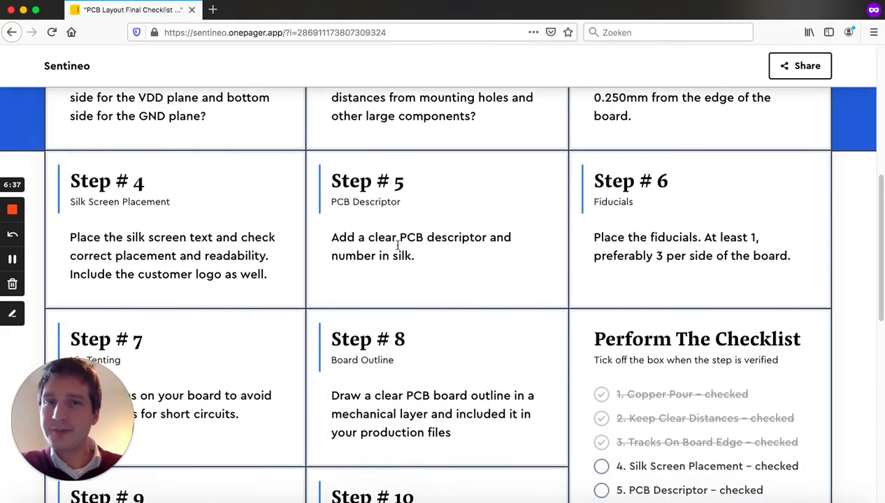
pyautogui.scroll(-3)
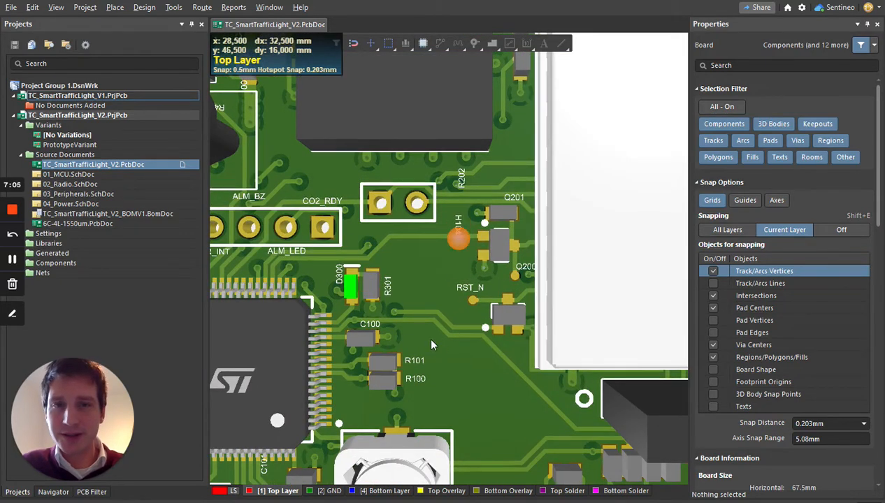
pyautogui.scroll(-3)
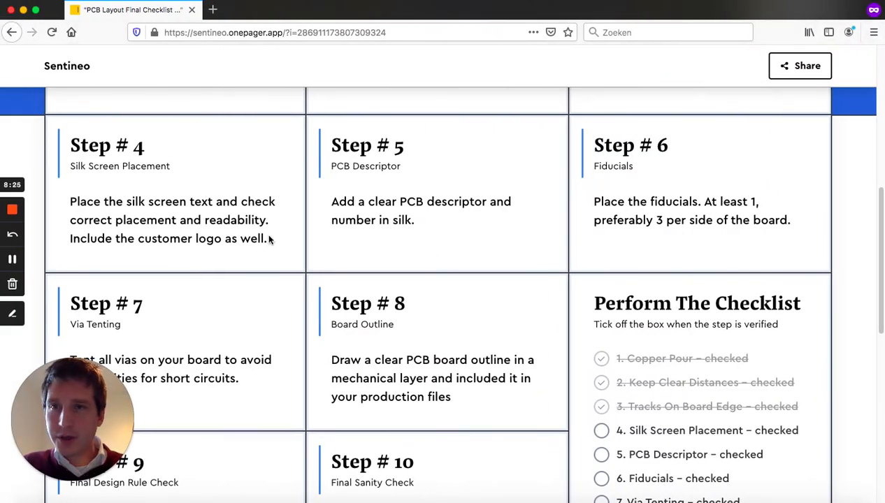
# Step: Tick the '5. PCB Descriptor' checkbox on the layout checklist
pyautogui.click(601, 430)
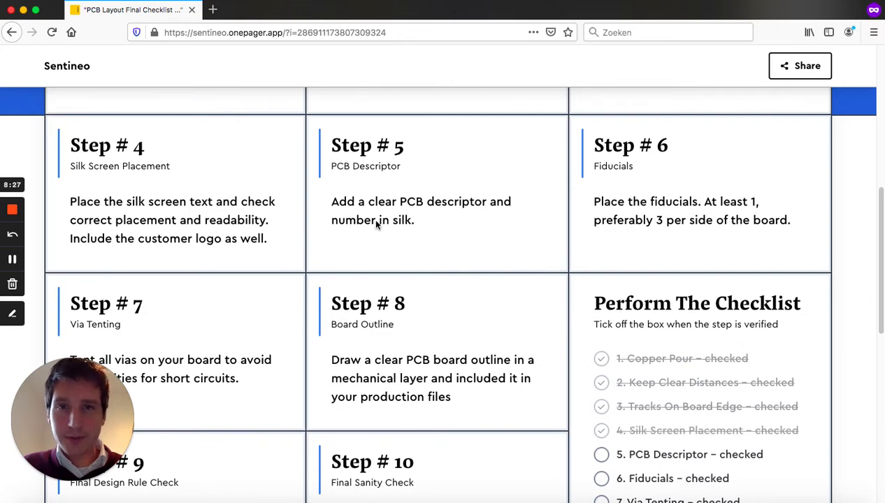
pyautogui.moveTo(427, 231)
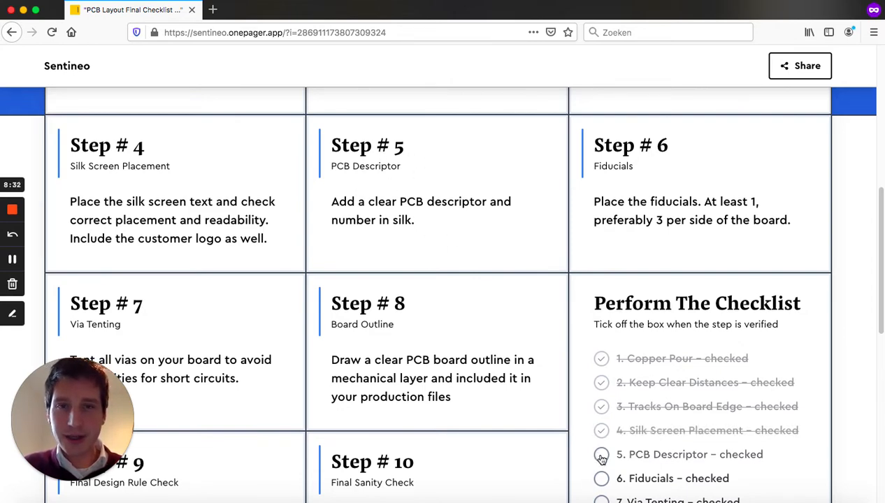
pyautogui.click(600, 455)
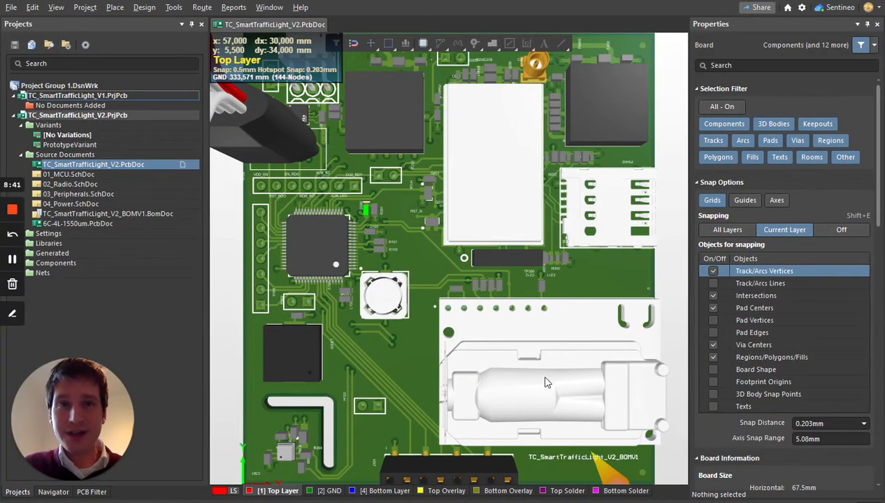
pyautogui.moveTo(234, 320)
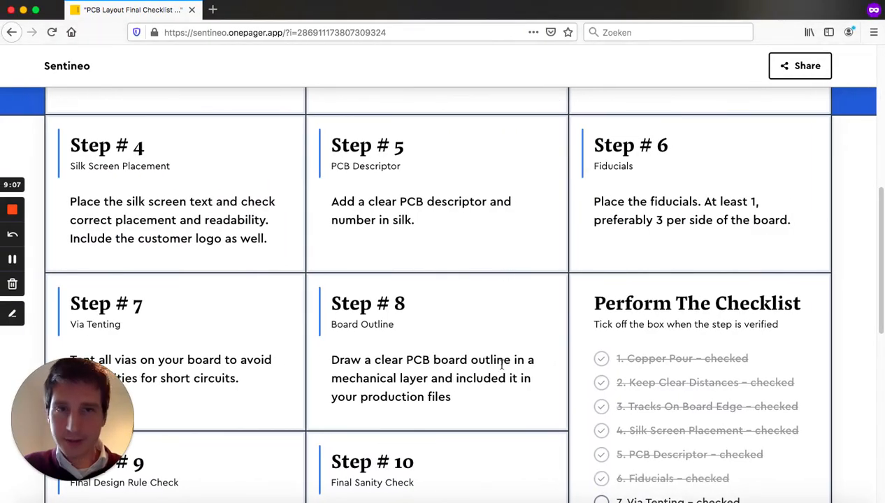
# Step: Scroll down and tick '7. Via Tenting' on the checklist
pyautogui.scroll(-3)
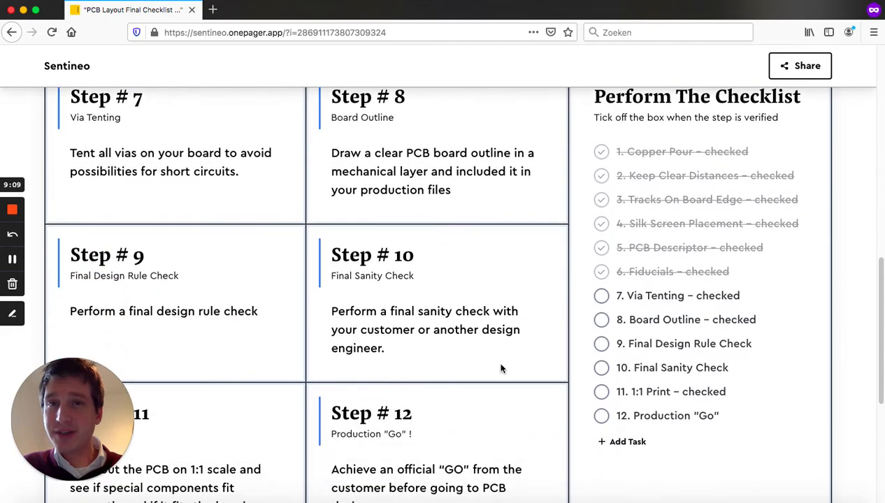
pyautogui.scroll(-3)
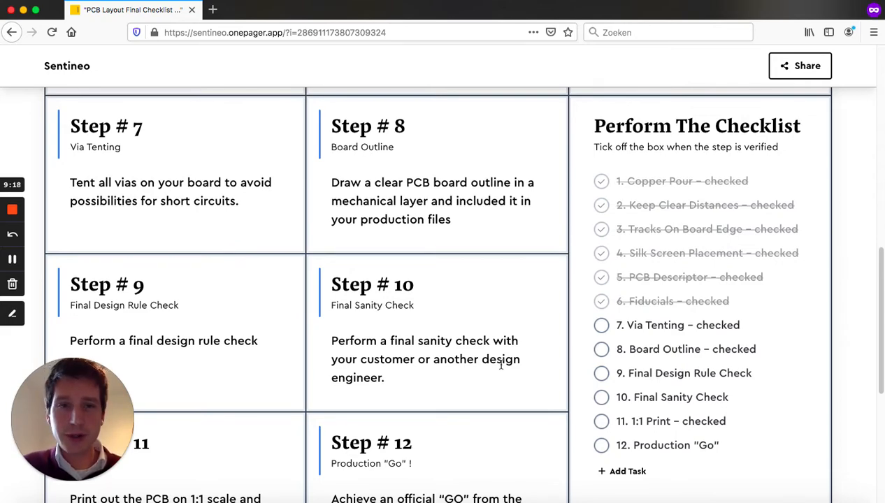
pyautogui.click(601, 325)
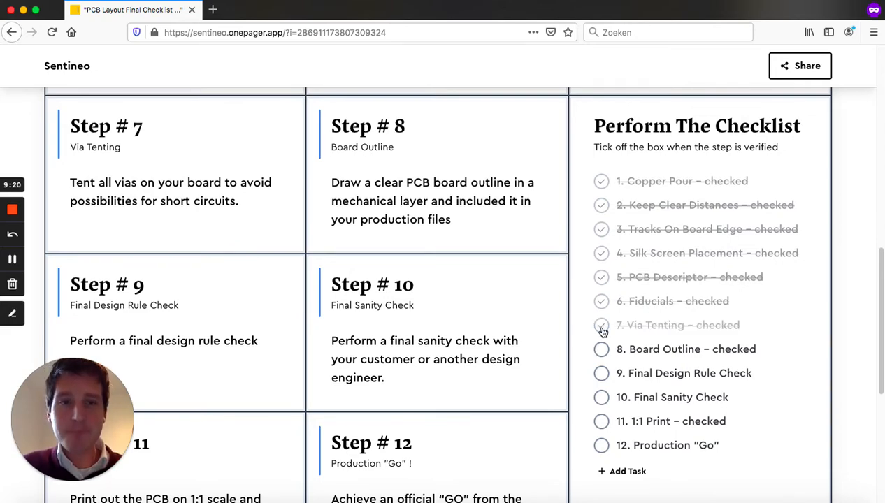
pyautogui.click(601, 325)
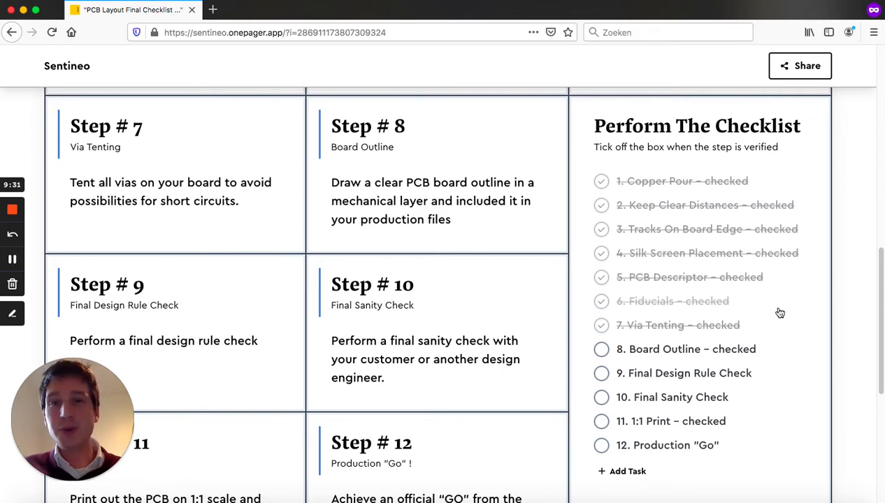
pyautogui.moveTo(773, 312)
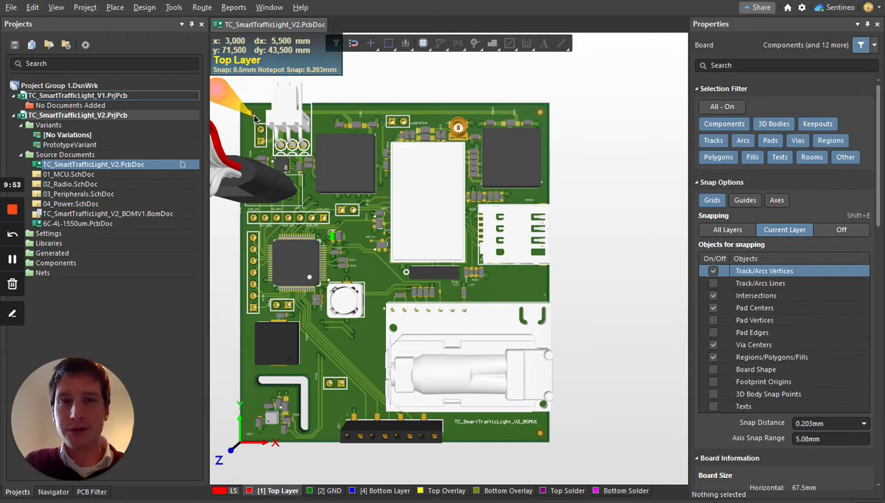
pyautogui.moveTo(420, 371)
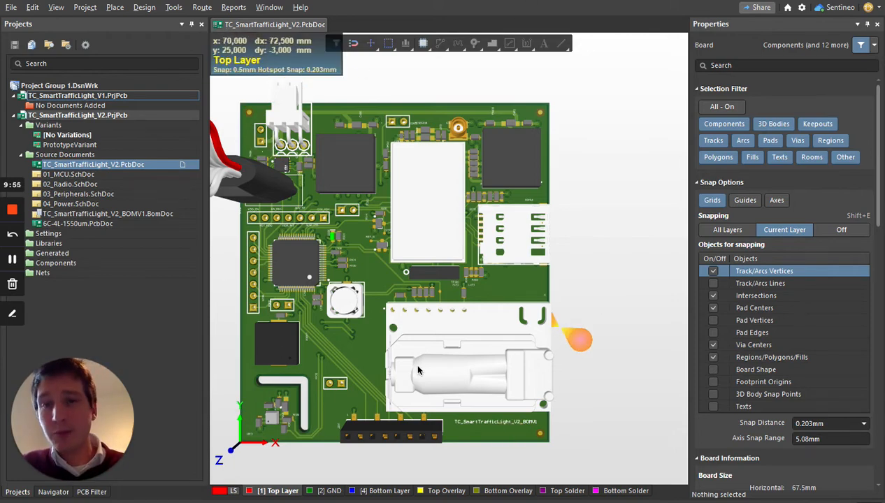
pyautogui.moveTo(304, 430)
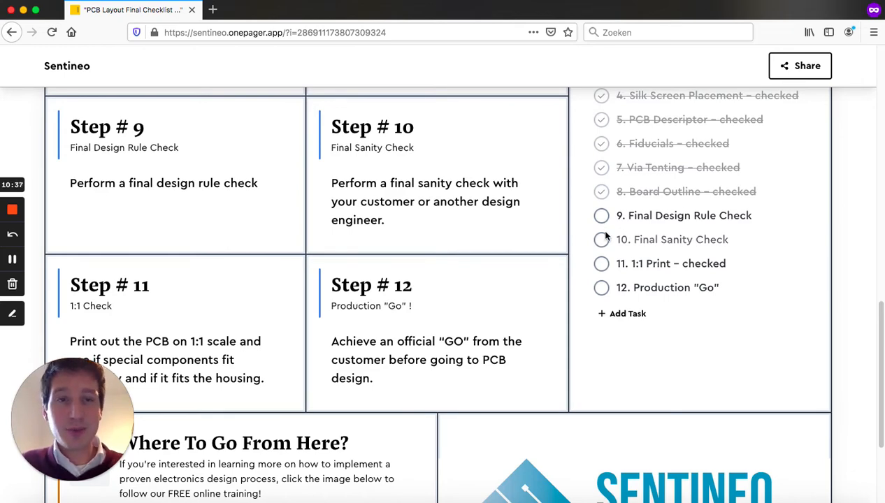
# Step: Tick '9. Final Design Rule Check' and '10. Final Sanity Check' on the checklist
pyautogui.click(601, 215)
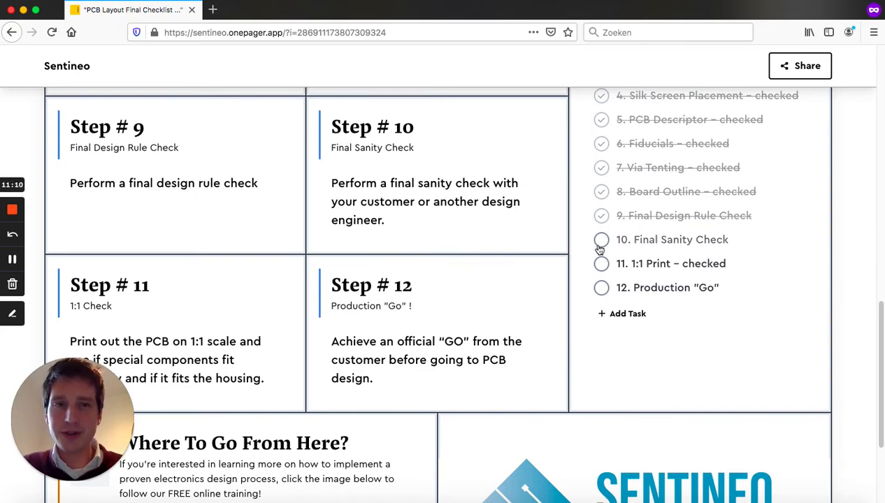
pyautogui.click(601, 240)
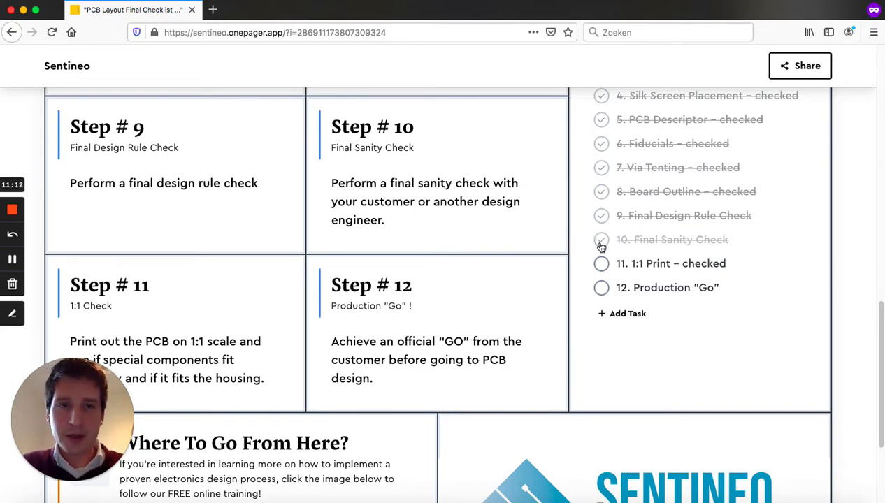
pyautogui.click(601, 239)
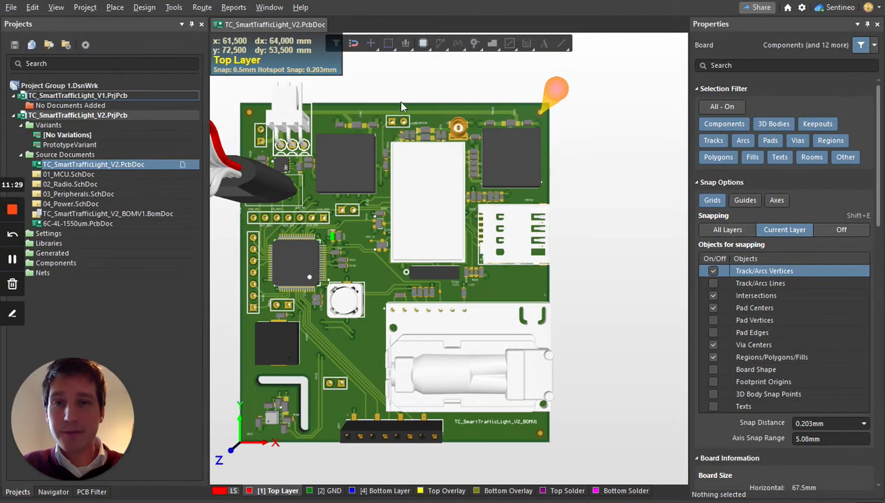
pyautogui.moveTo(566, 210)
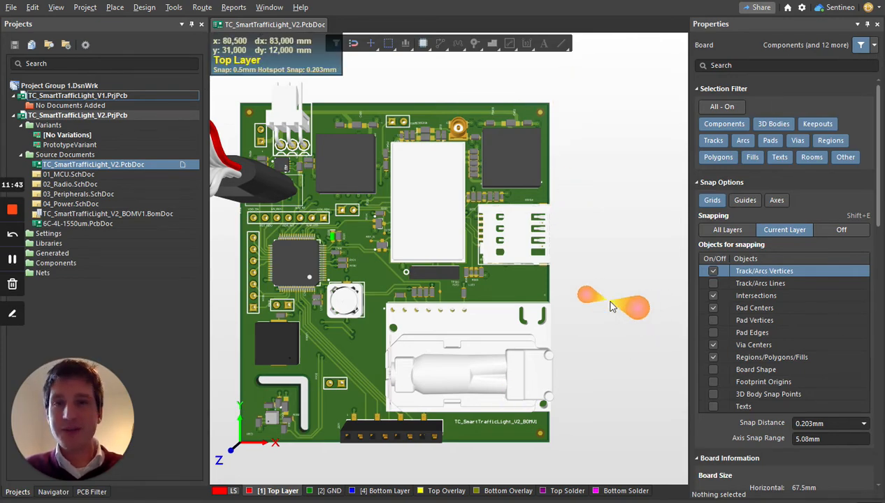
pyautogui.moveTo(583, 251)
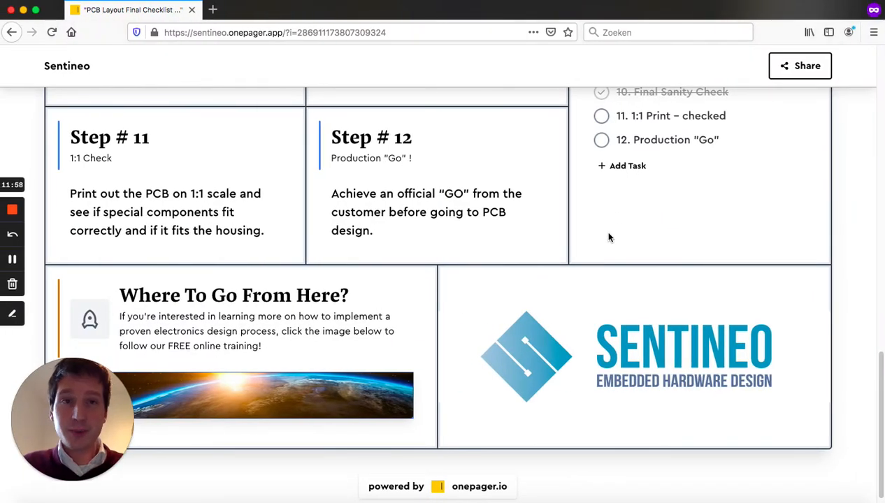
pyautogui.moveTo(634, 213)
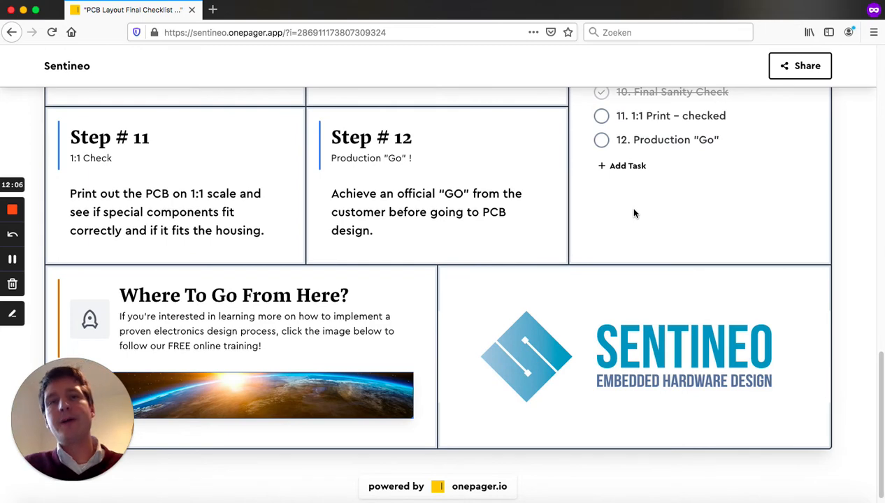
pyautogui.moveTo(621, 166)
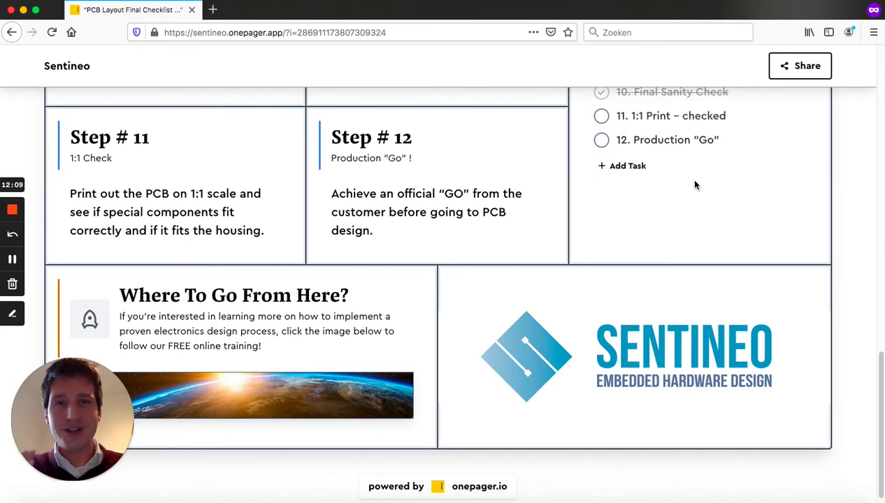
# Step: Mark '11. 1:1 Print' as checked on the onepager checklist
pyautogui.click(601, 116)
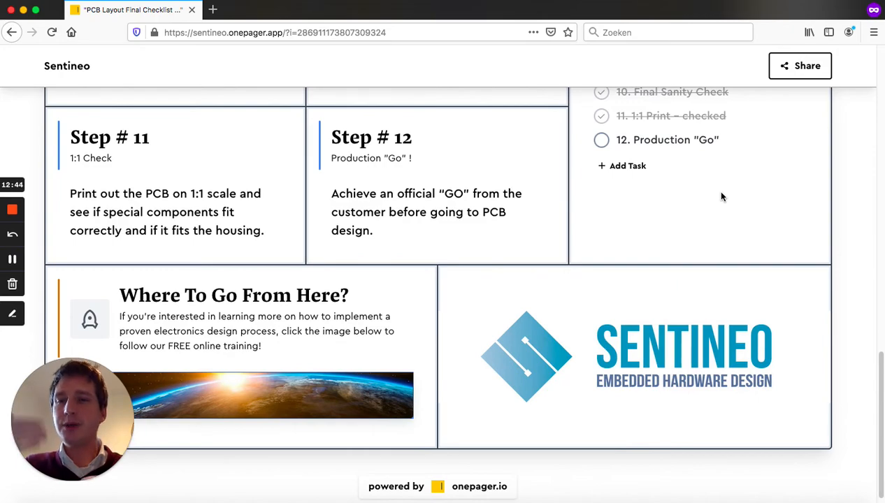
pyautogui.moveTo(606, 149)
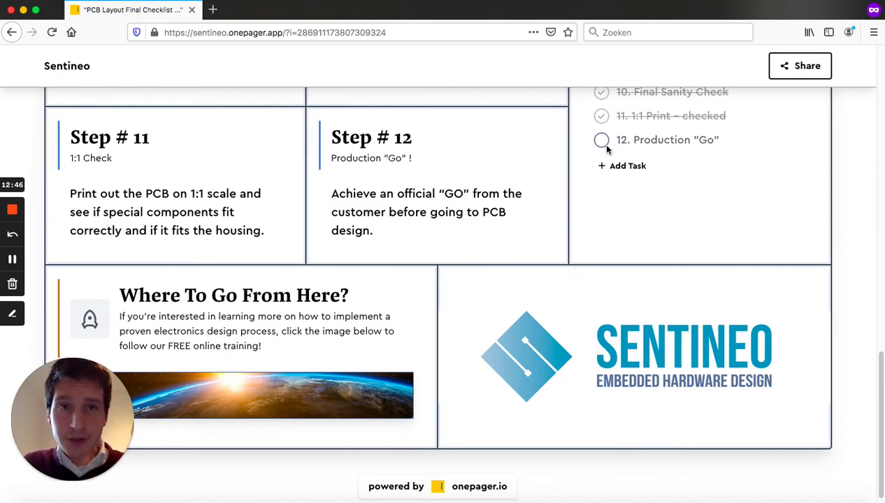
# Step: Mark '12. Production "Go"' as checked and close its details popup
pyautogui.click(600, 140)
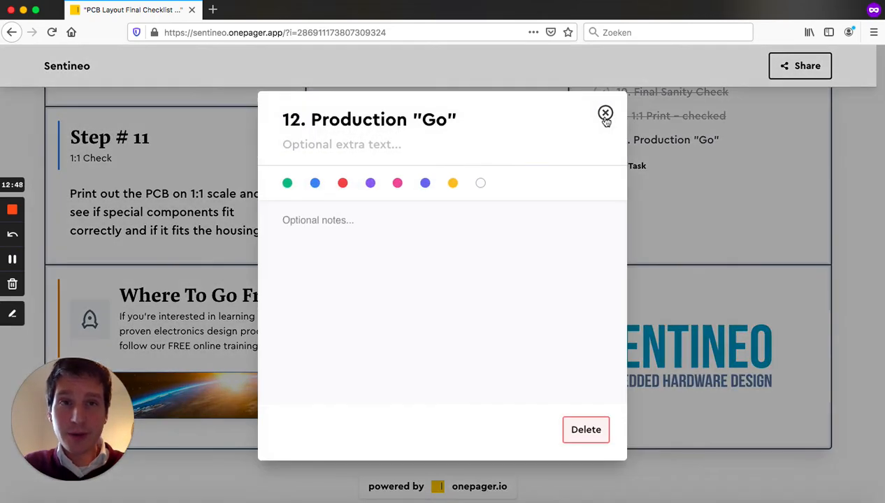
pyautogui.click(605, 113)
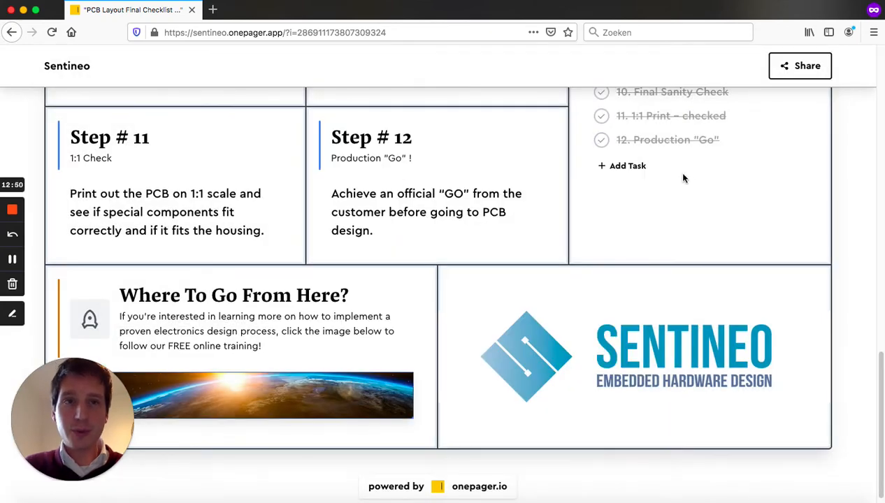
pyautogui.moveTo(708, 193)
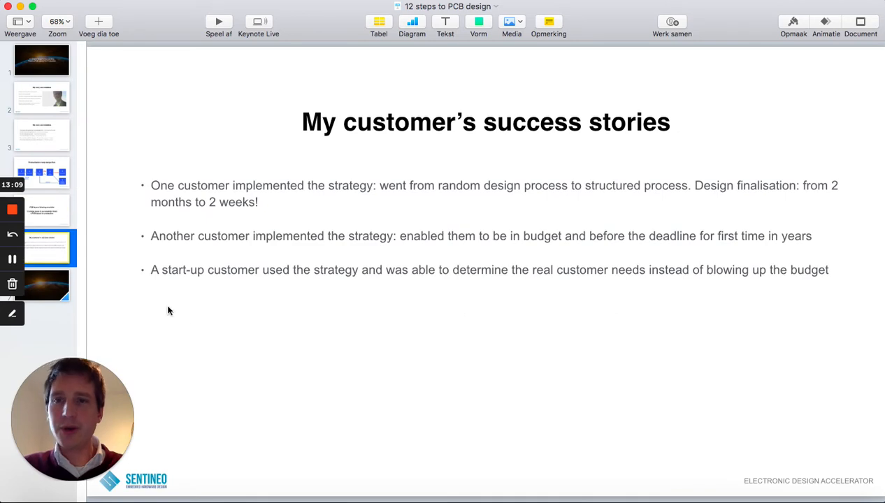
pyautogui.moveTo(255, 338)
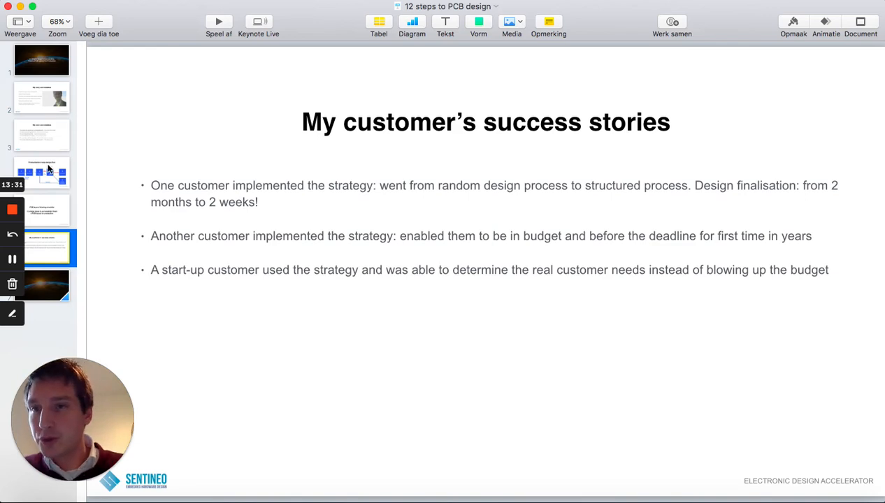
pyautogui.click(42, 173)
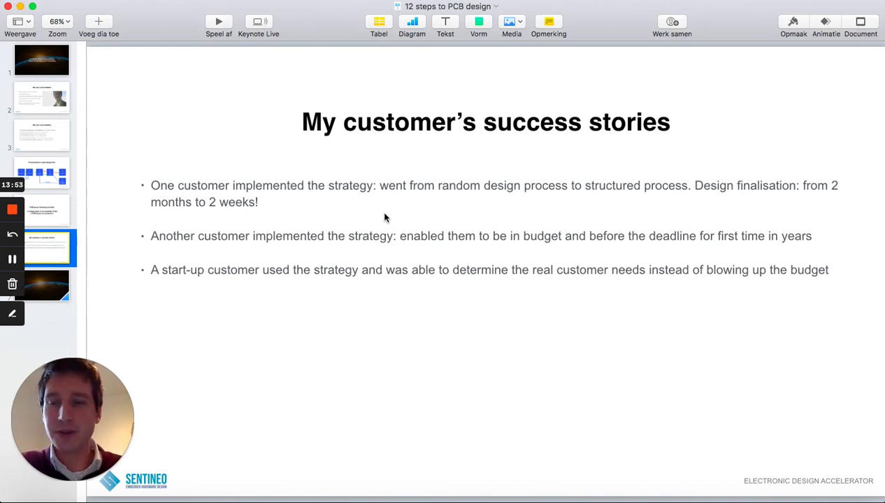
pyautogui.moveTo(371, 213)
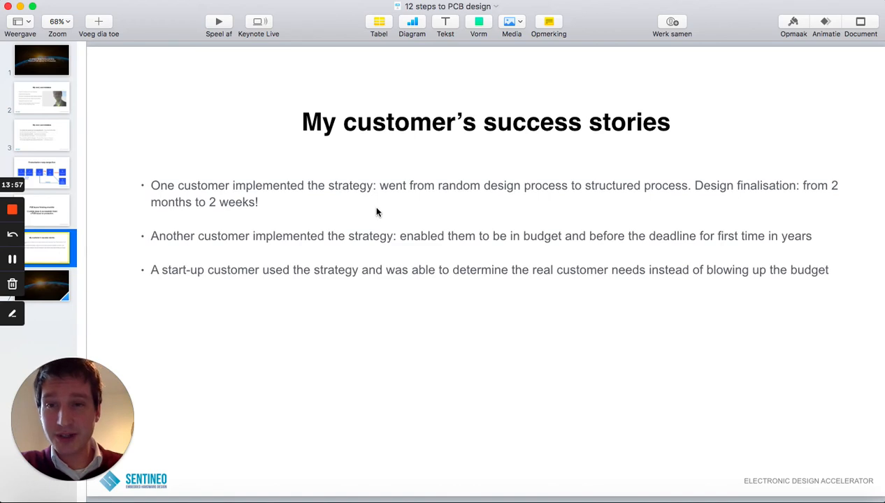
pyautogui.moveTo(382, 211)
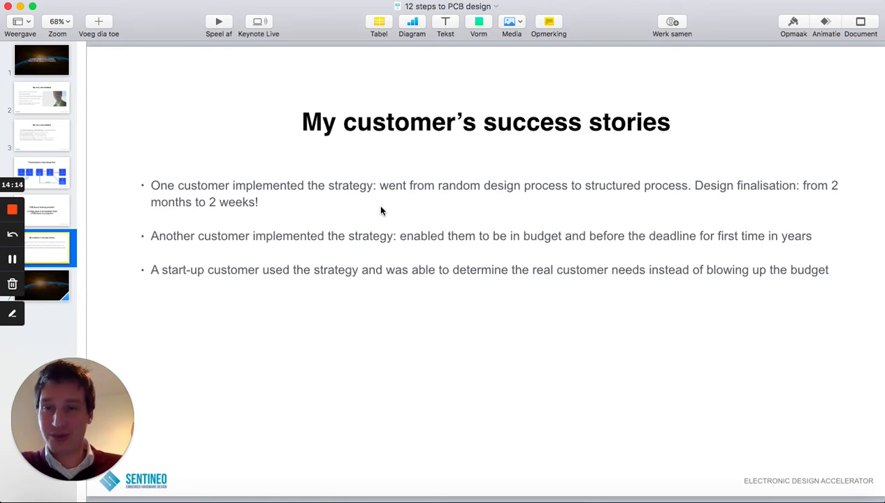
pyautogui.moveTo(206, 295)
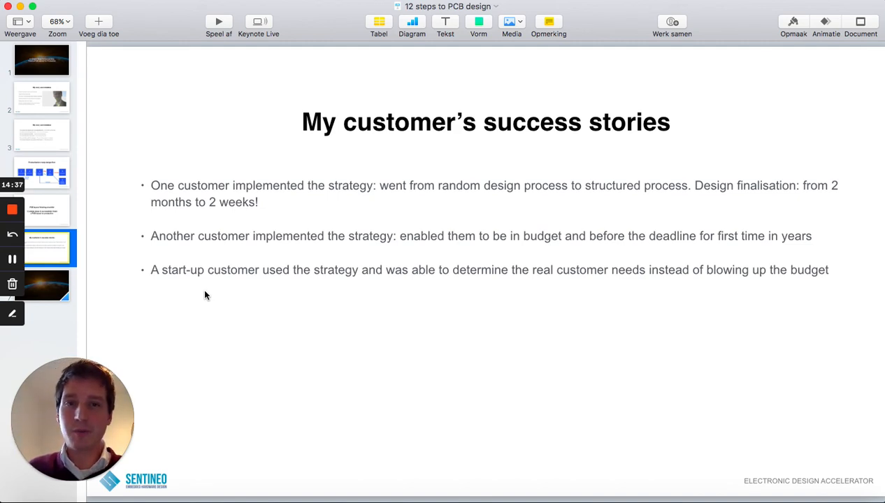
pyautogui.moveTo(50, 179)
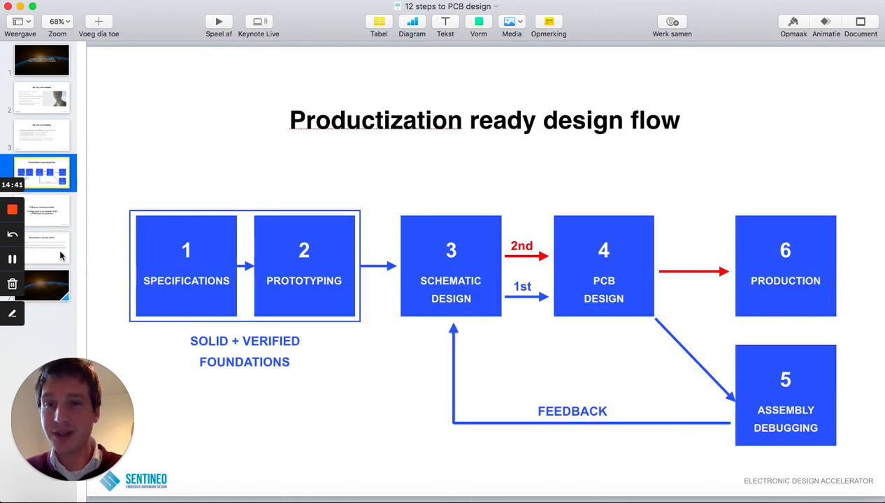
pyautogui.click(42, 247)
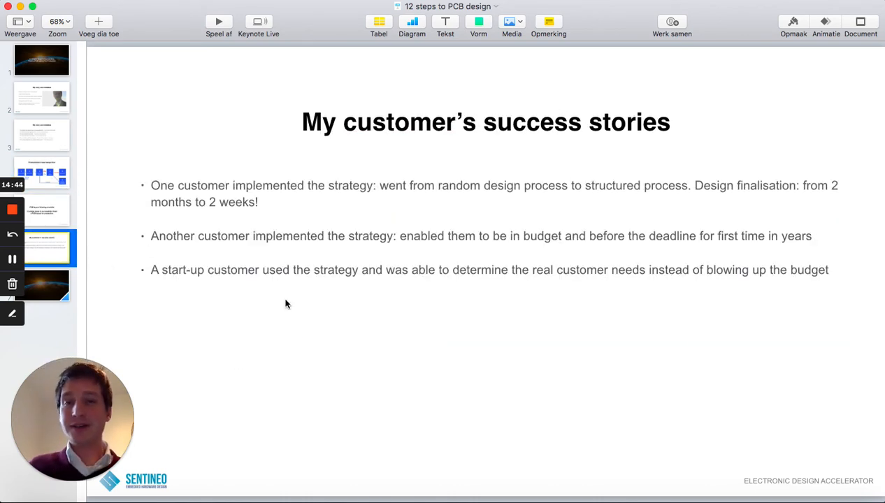